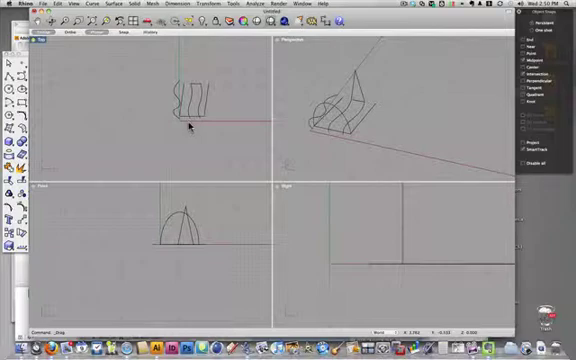
mouse_move(270, 153)
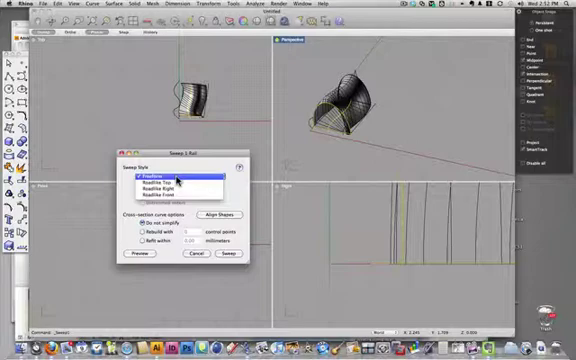
Step: Preview the one-rail sweep in Roadlike Front style, then reopen the sweep style choices
left_click(180, 187)
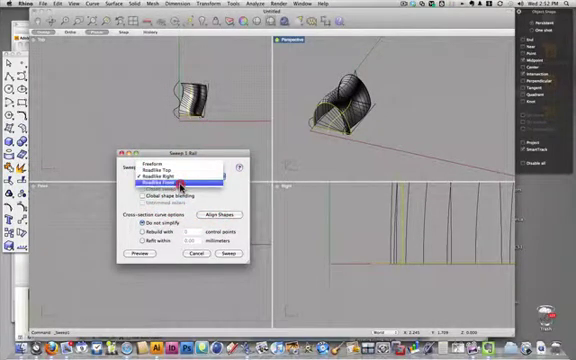
left_click(175, 190)
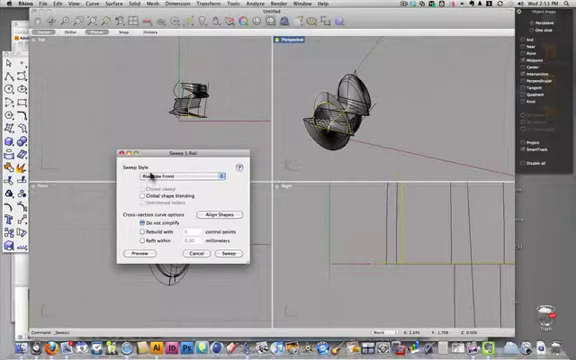
left_click(185, 174)
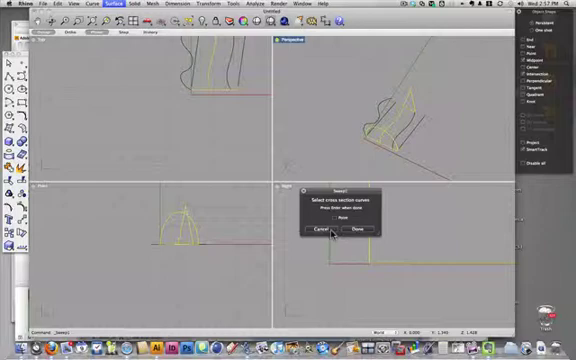
Step: Pick the rail and cross-section curves for the two-rail sweep
left_click(361, 231)
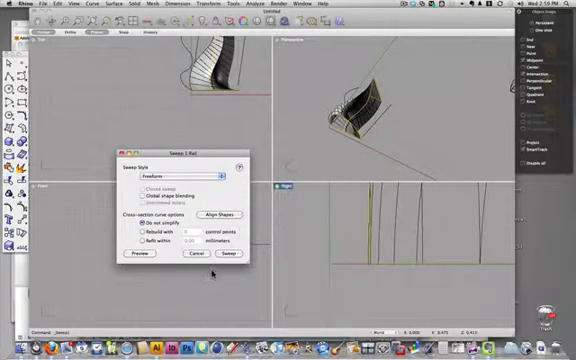
Step: Keep the one-rail sweep in Freeform style and check its curved preview
left_click(228, 253)
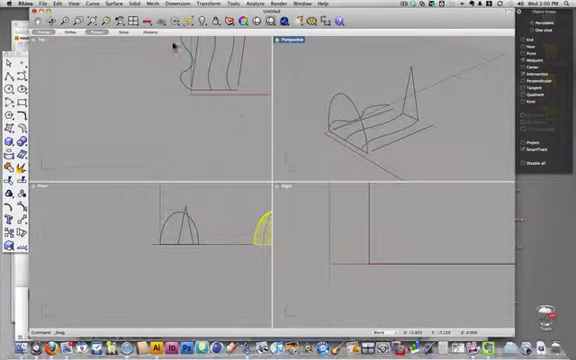
Step: Place the rounded arch and tall pointed profiles at the rail curves' ends
left_click(130, 6)
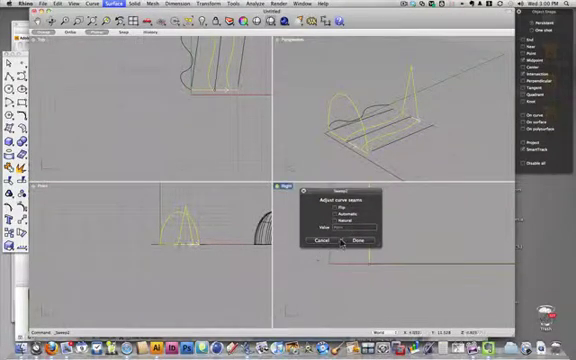
Step: Accept the curve seam settings for the two-rail sweep
left_click(362, 240)
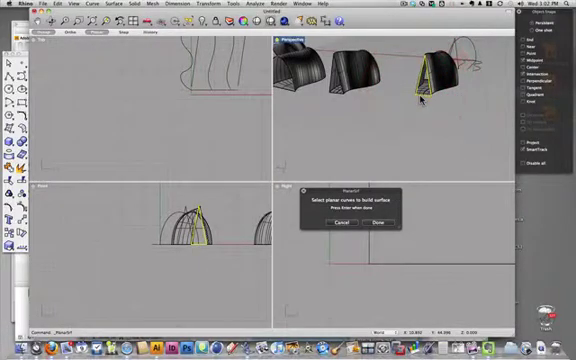
Step: Cap the pointed end with a planar surface and undo the accidental drag twice
left_click(378, 226)
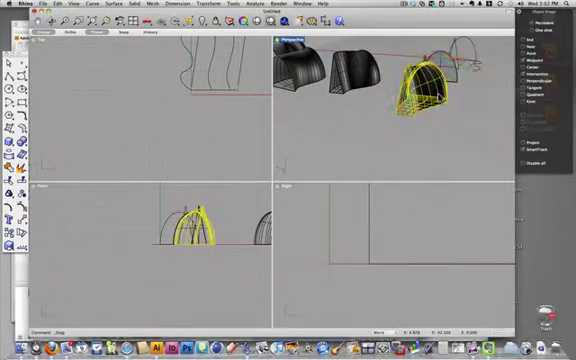
key("cmd+z")
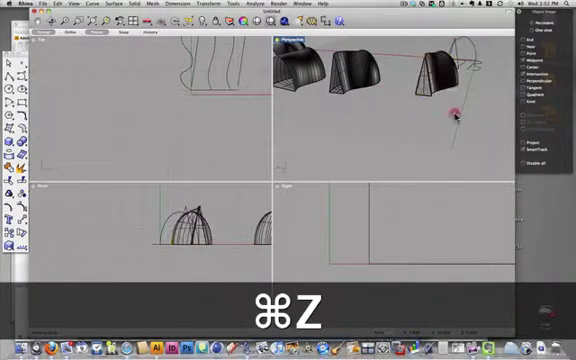
key("cmd+z")
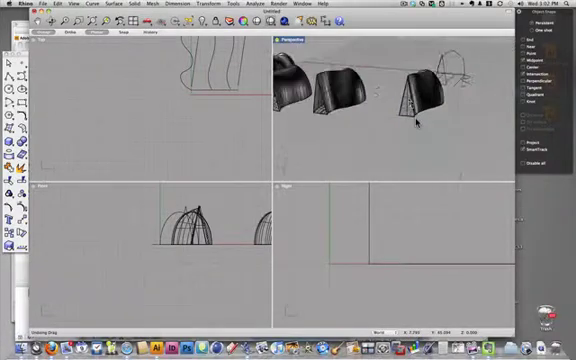